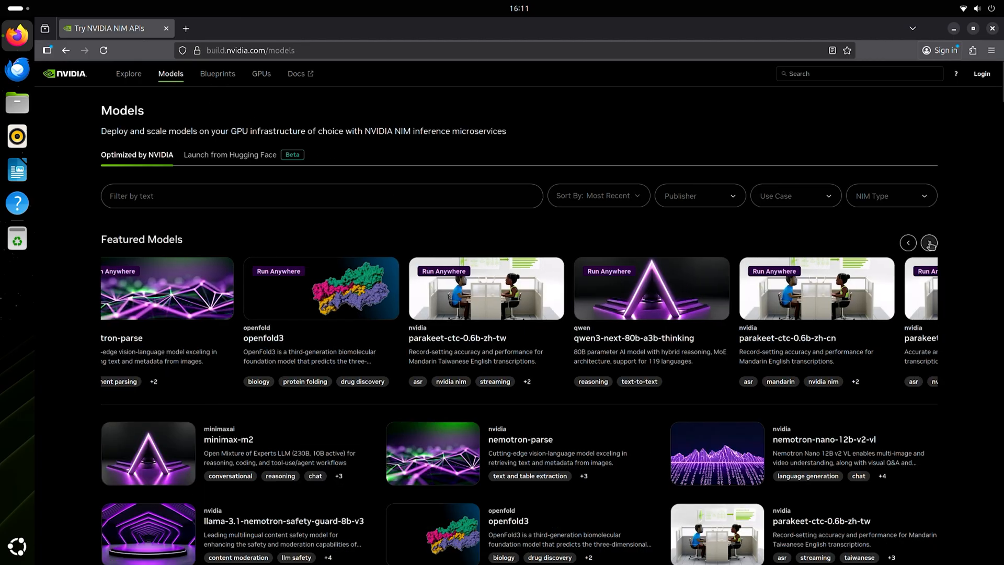
Step: Advance the Featured Models carousel two positions to reveal more models
left_click(929, 243)
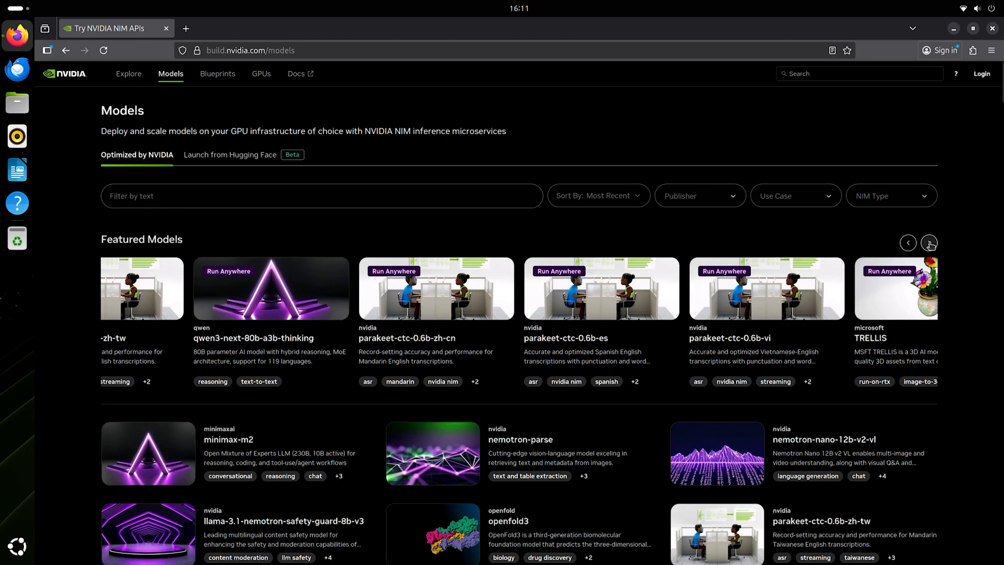
left_click(929, 242)
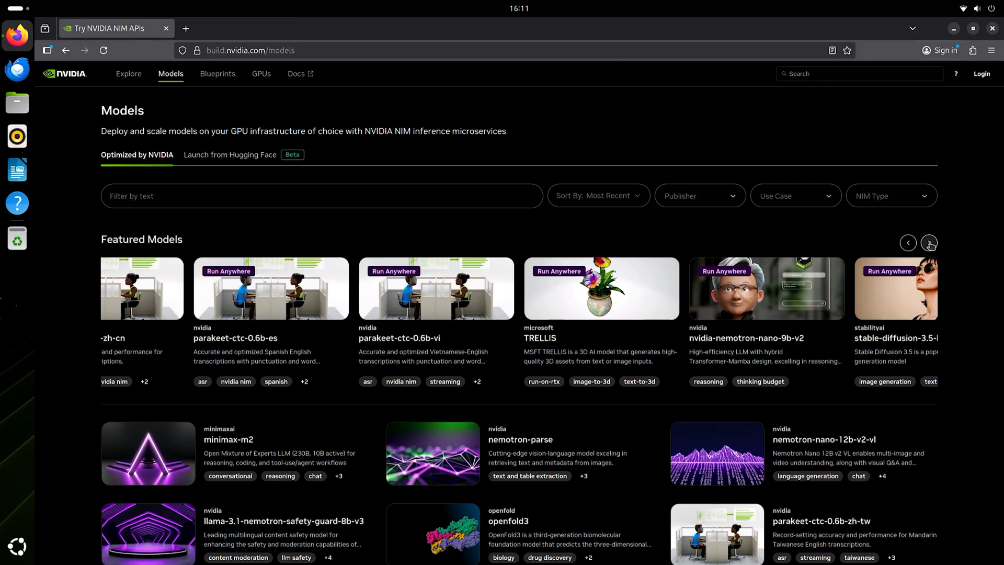
scroll("down", 3)
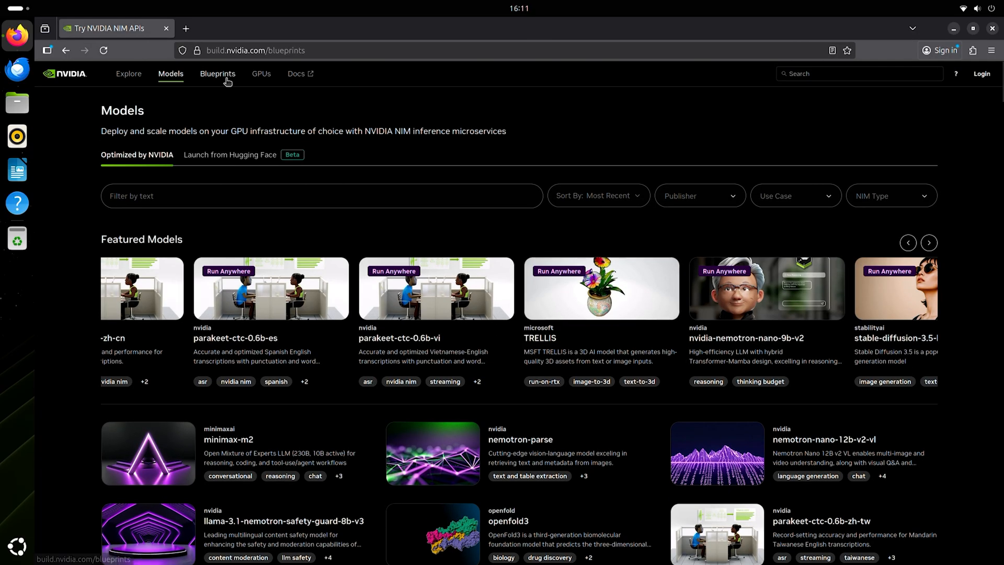
Step: Go to Blueprints and advance Enterprise Blueprints twice, reaching robotics and protein-design entries
left_click(218, 74)
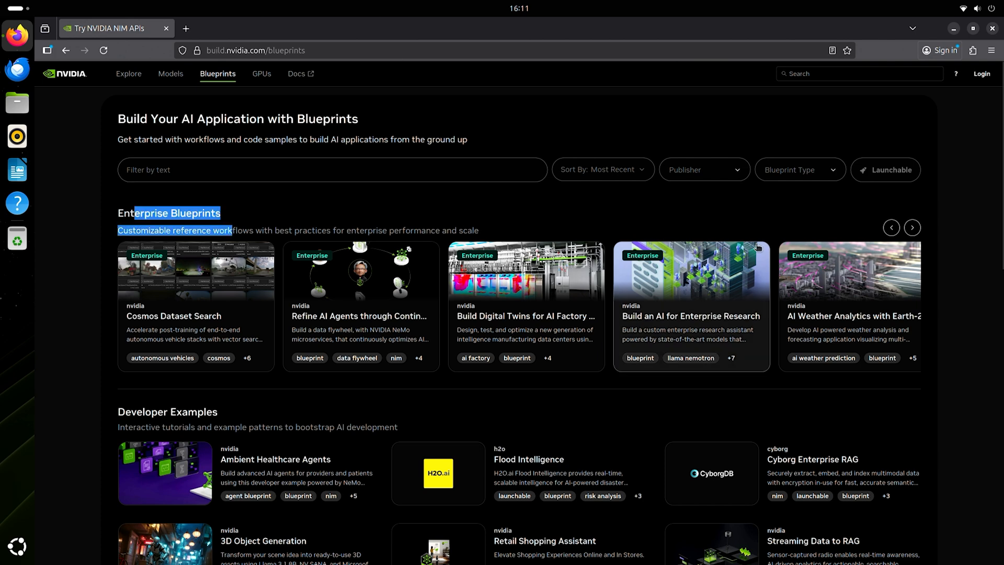
left_click(912, 227)
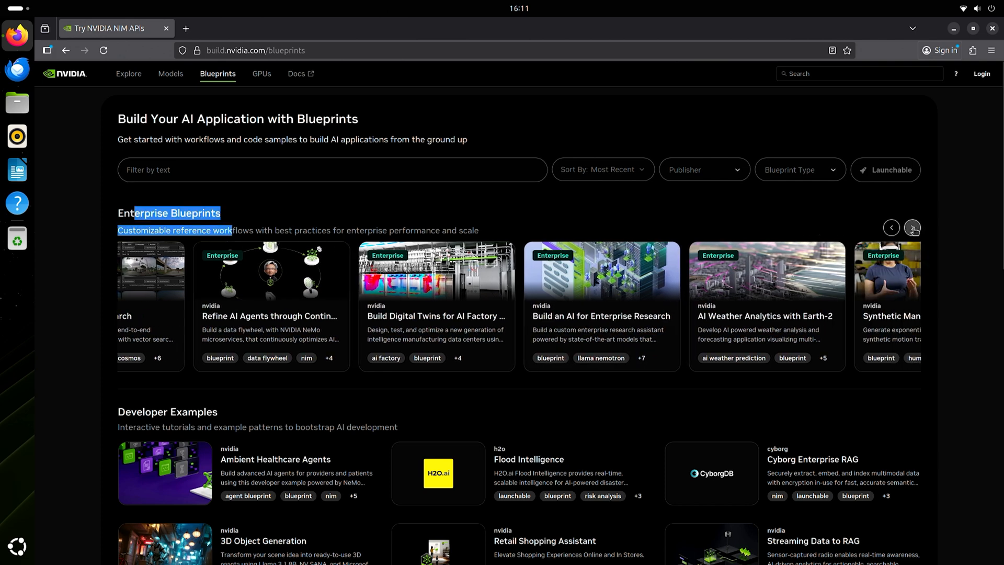
left_click(912, 228)
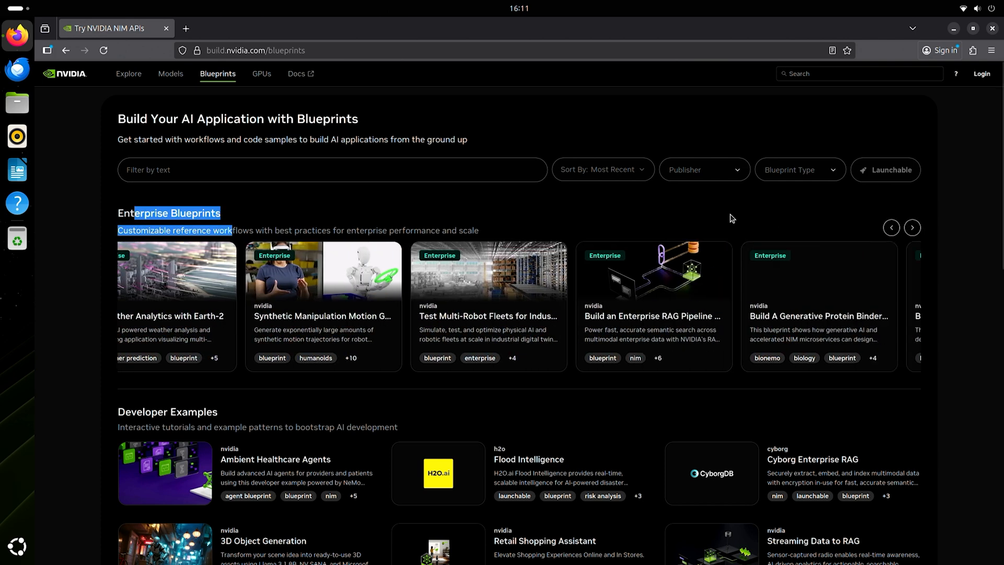
scroll("down", 3)
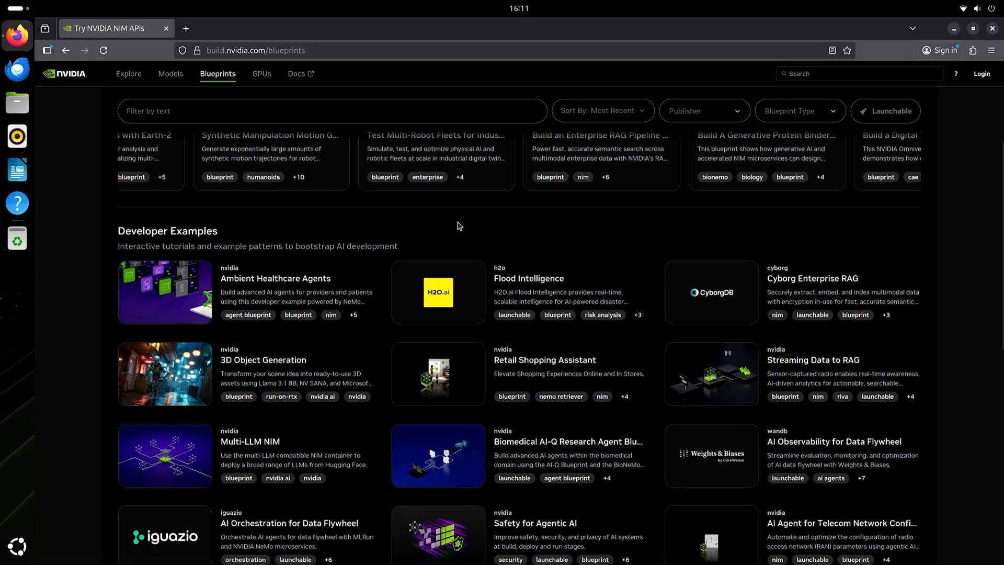
scroll("down", 3)
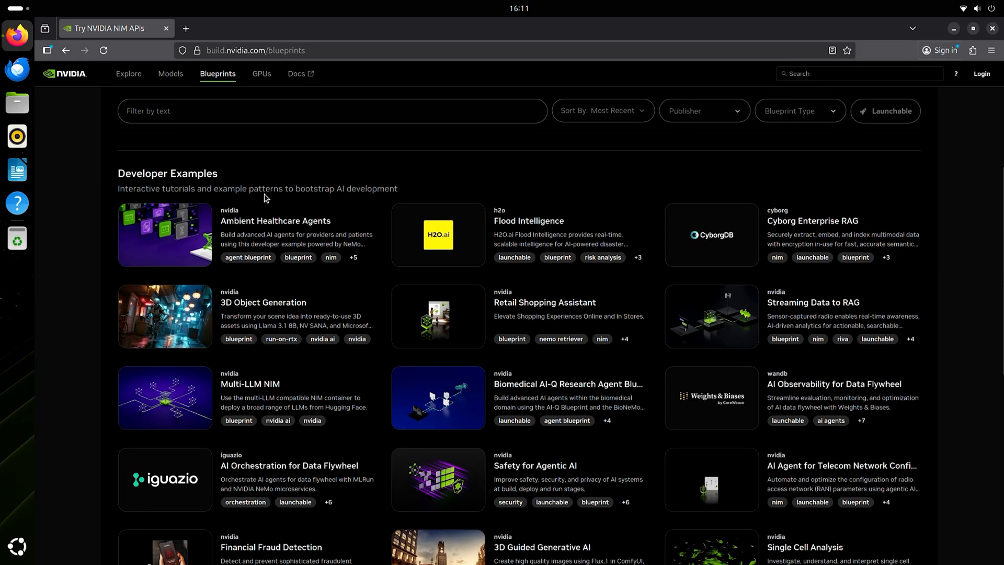
mouse_move(349, 192)
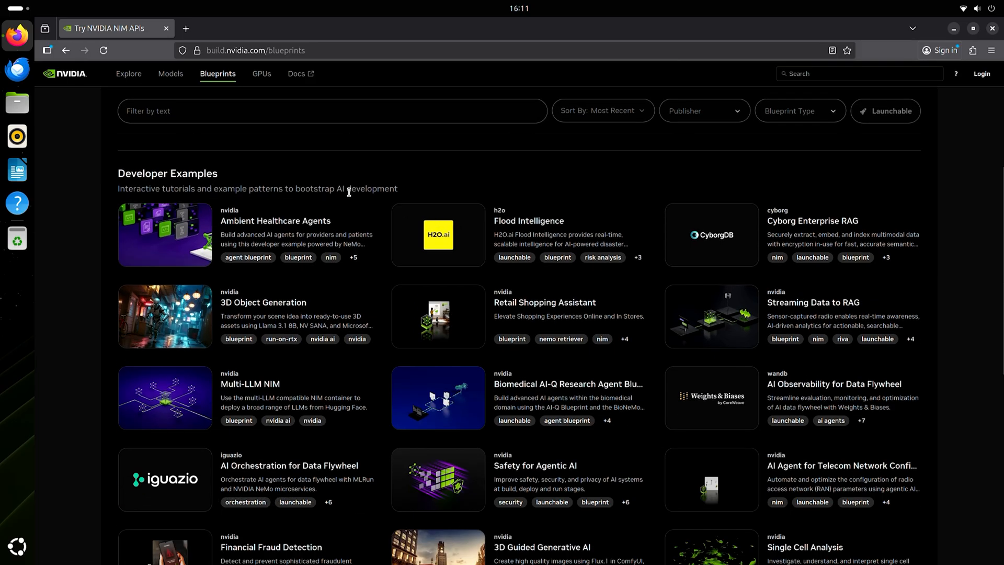
mouse_move(365, 192)
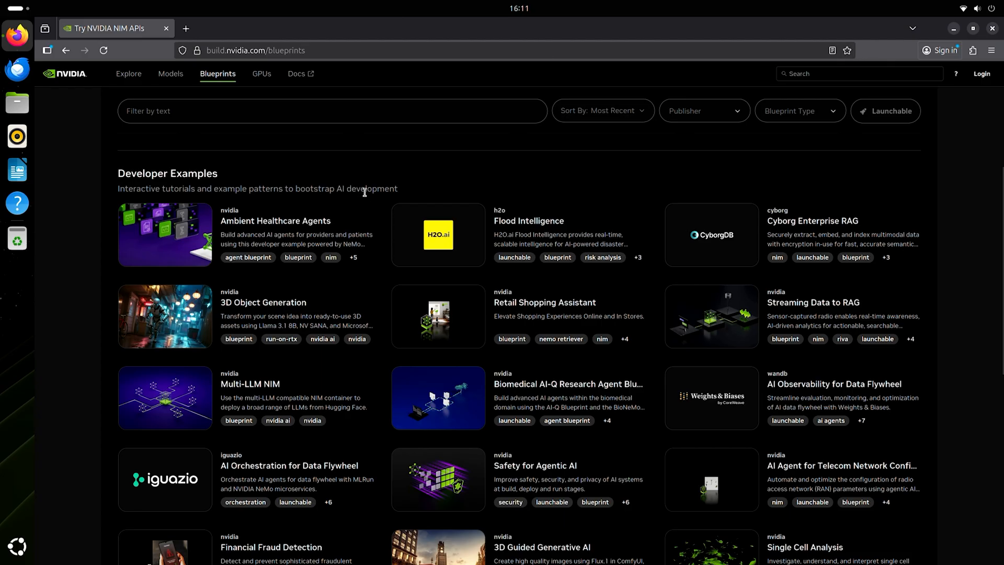
scroll("down", 3)
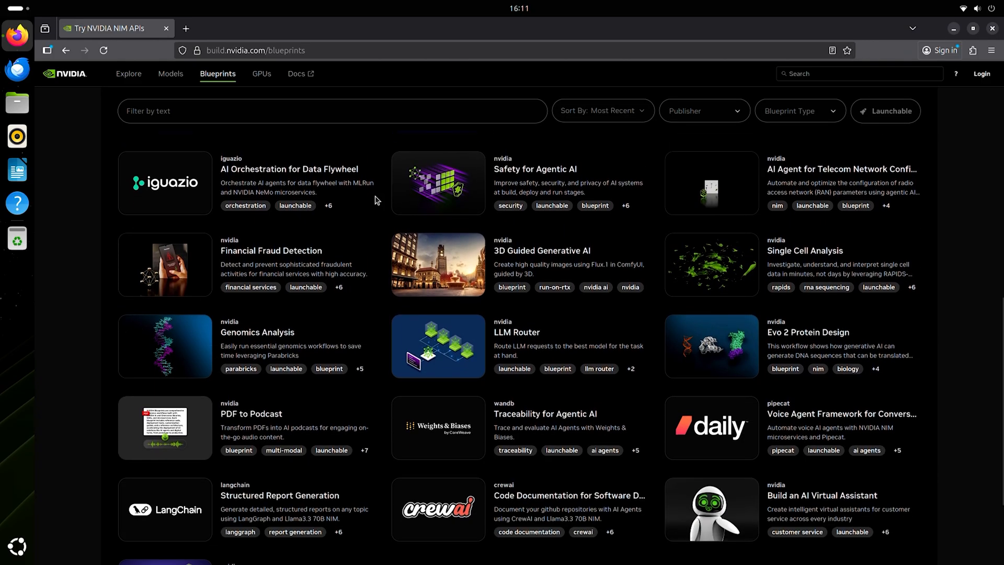
scroll("down", 3)
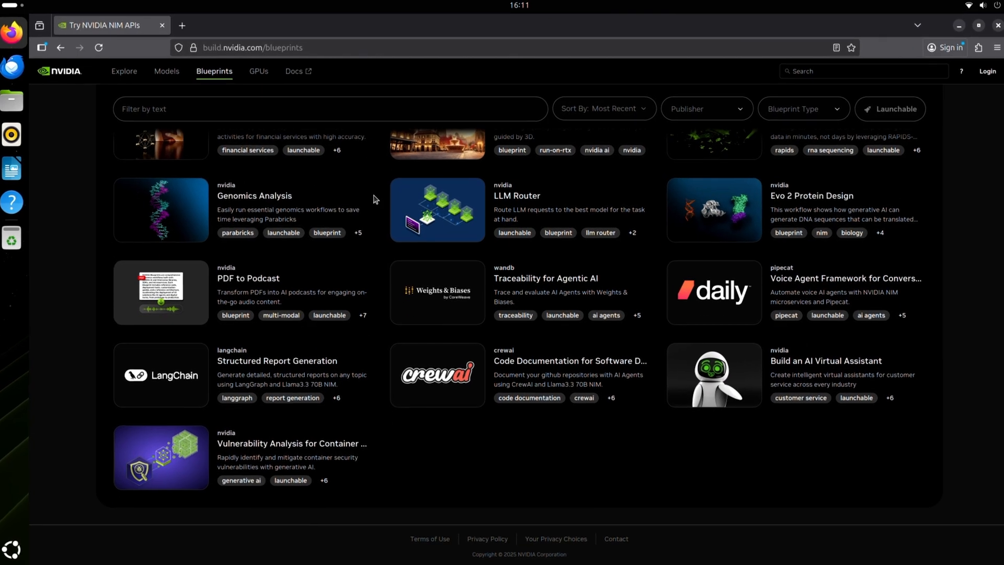
scroll("up", 3)
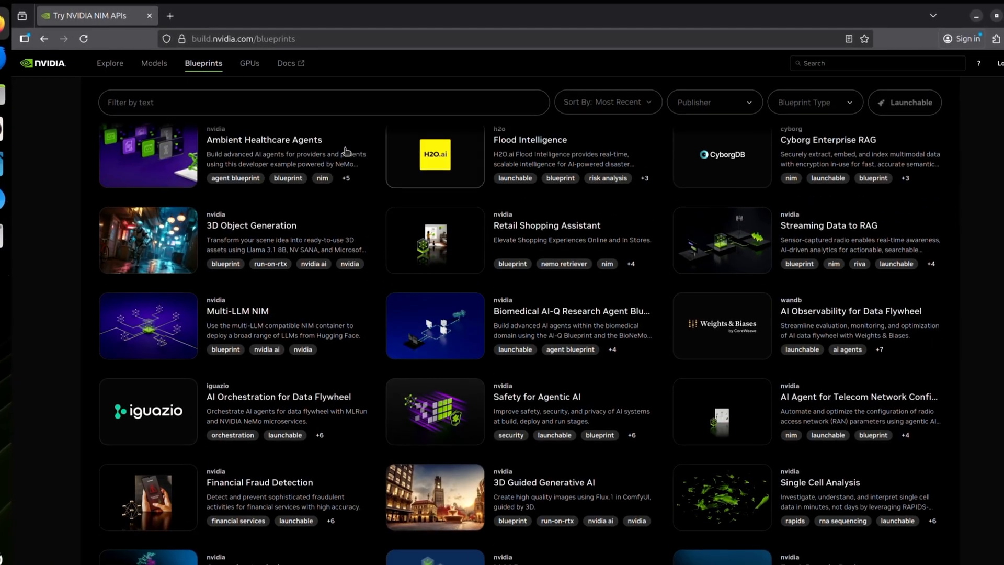